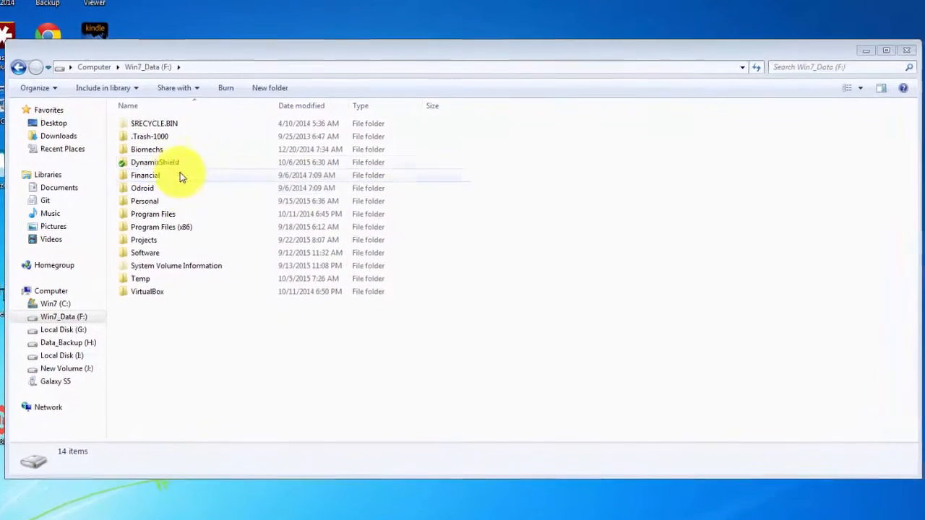
Launch Dynamixel_XL_Test_Move.ino from the DynamixelShield sketches folder into the Arduino IDE.
{"action": "double_click", "coordinate": [153, 162]}
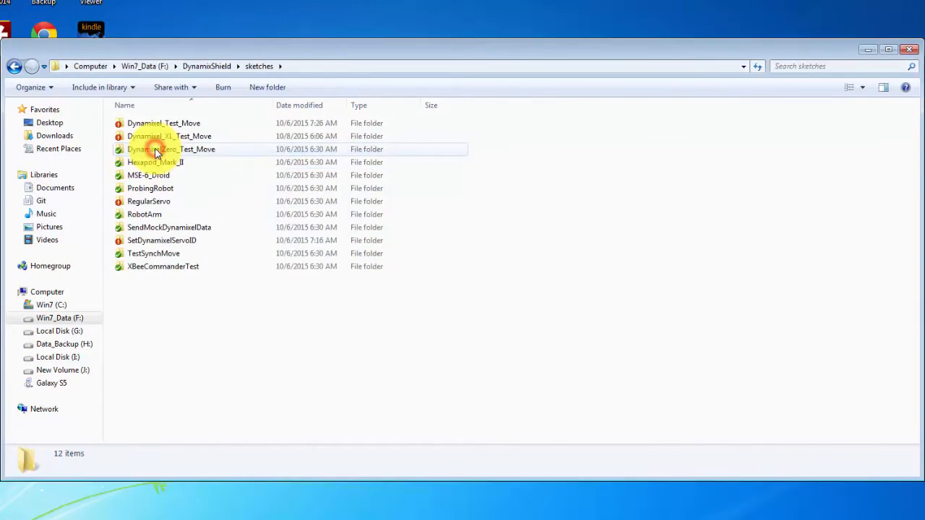
{"action": "double_click", "coordinate": [169, 136]}
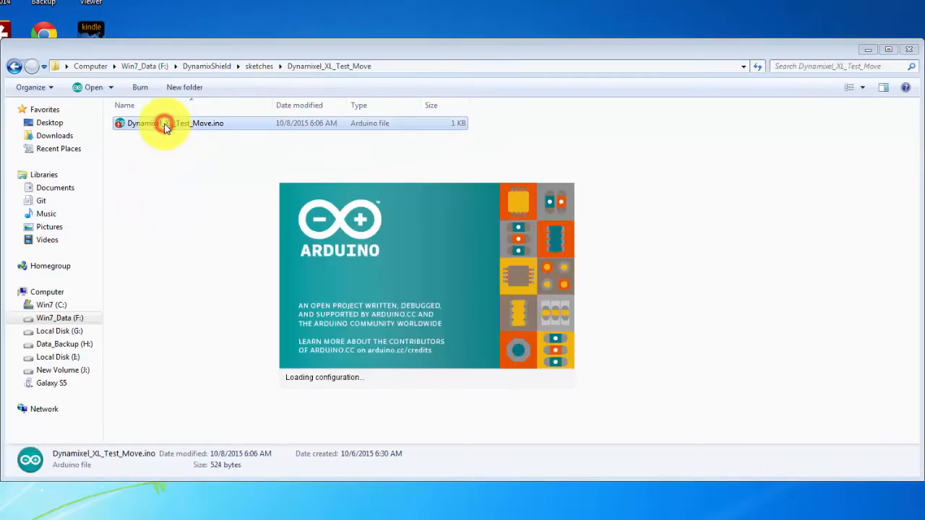
{"action": "double_click", "coordinate": [170, 123]}
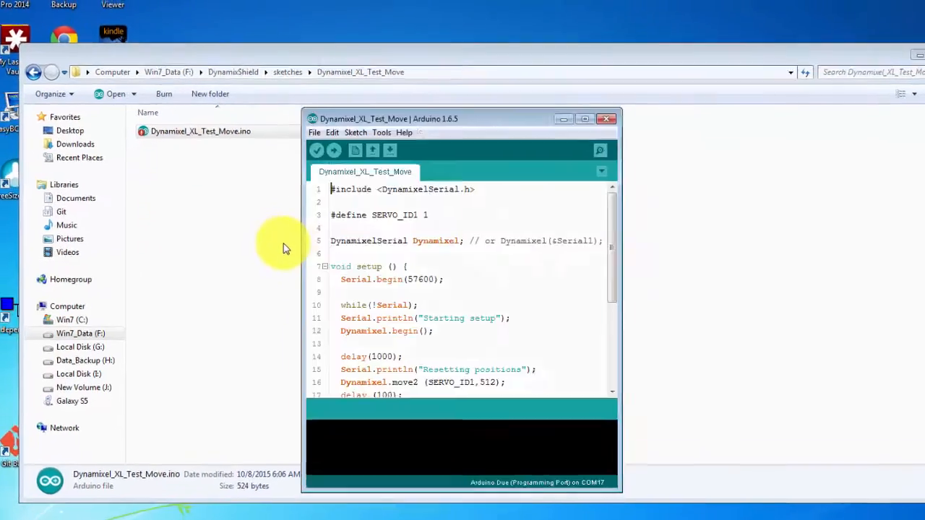
Maximize the Arduino IDE window so the sketch code fills the screen.
{"action": "left_click", "coordinate": [584, 119]}
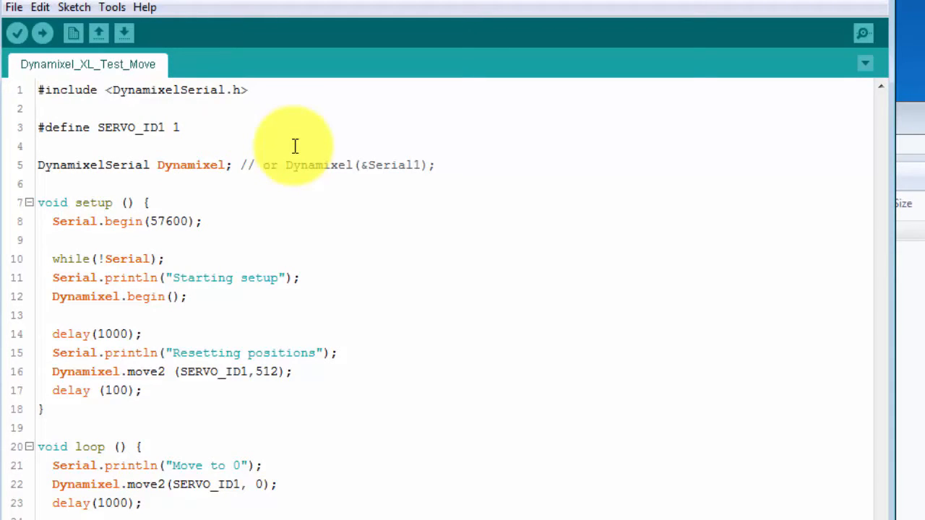
{"action": "mouse_move", "coordinate": [308, 256]}
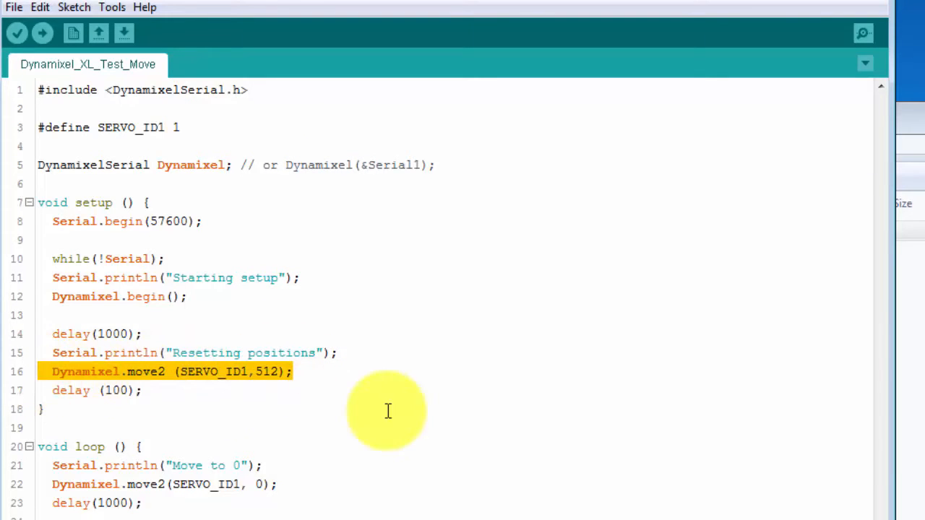
{"action": "mouse_move", "coordinate": [373, 384]}
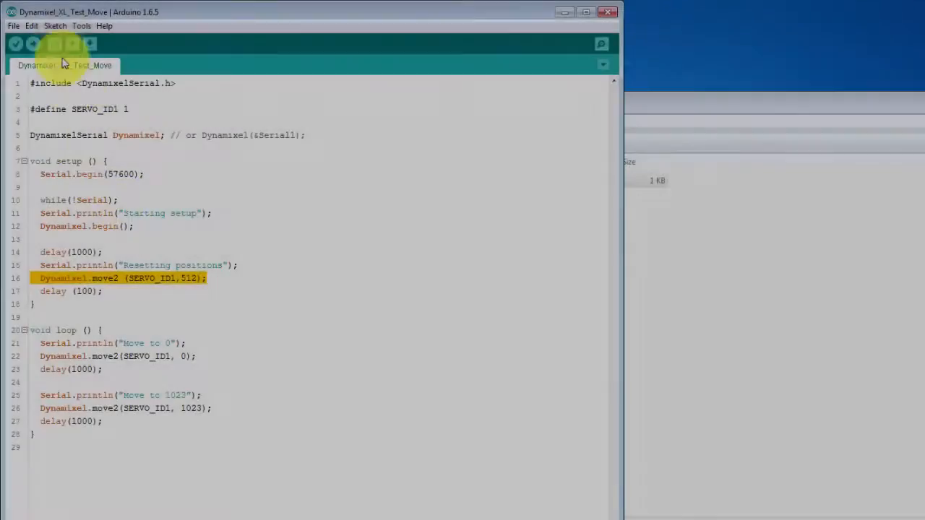
Verify Arduino Due Programming Port on COM17 in Tools, then upload the sketch.
{"action": "left_click", "coordinate": [81, 26]}
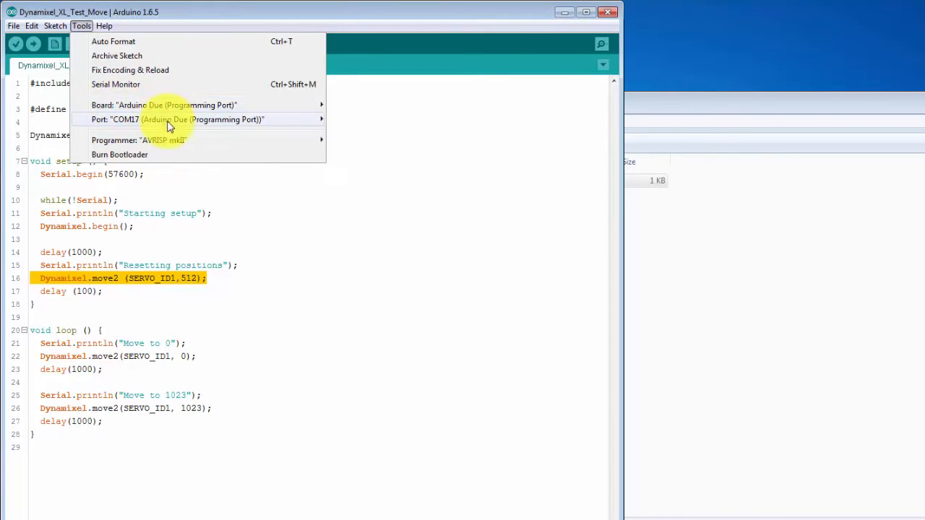
{"action": "mouse_move", "coordinate": [157, 268]}
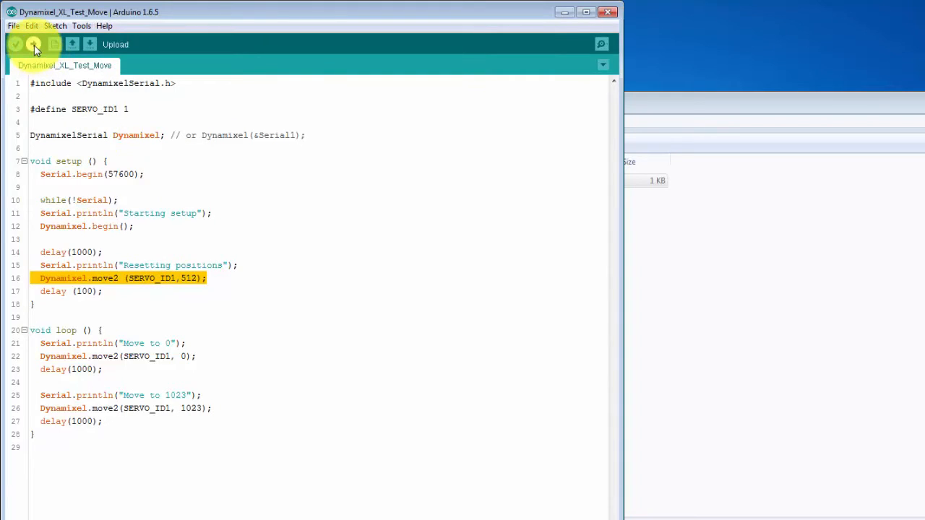
{"action": "left_click", "coordinate": [15, 44]}
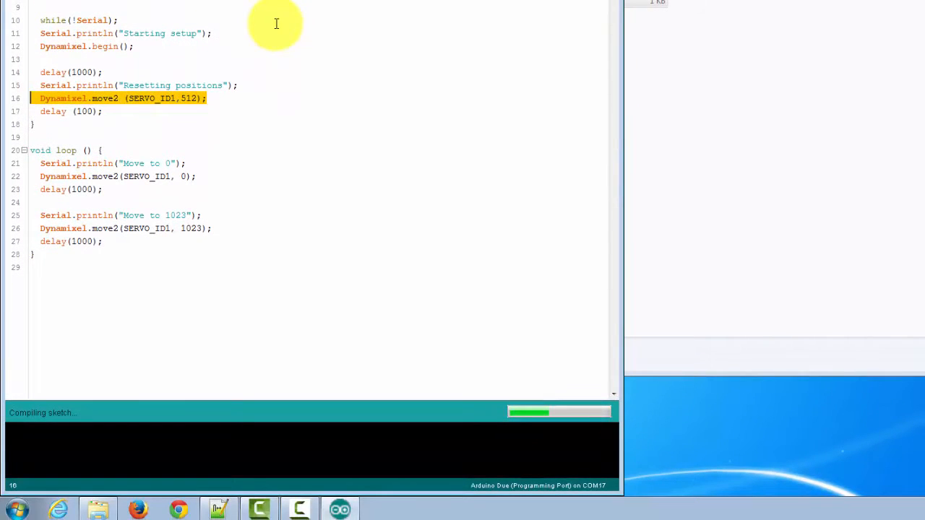